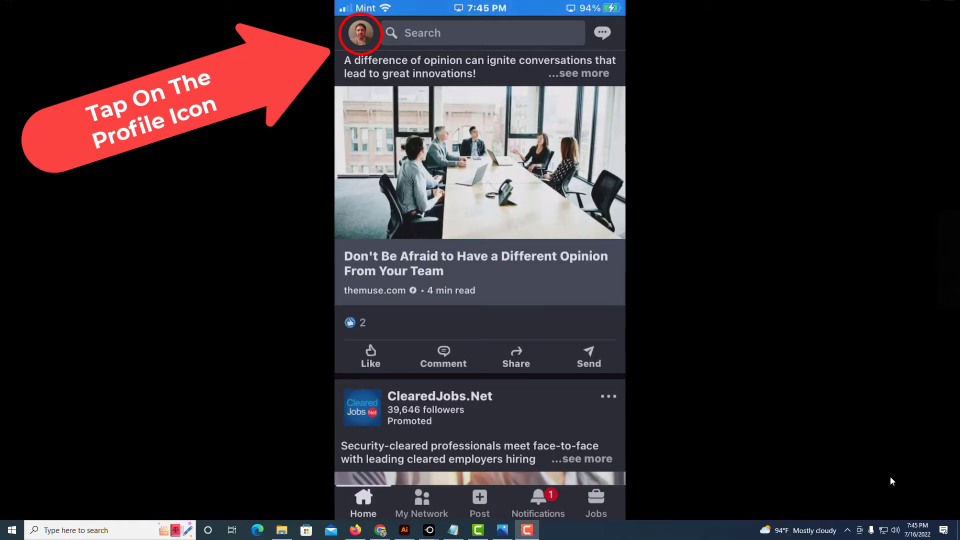
Open LinkedIn Settings from the profile picture menu on the home feed.
{"action": "left_click", "coordinate": [360, 33]}
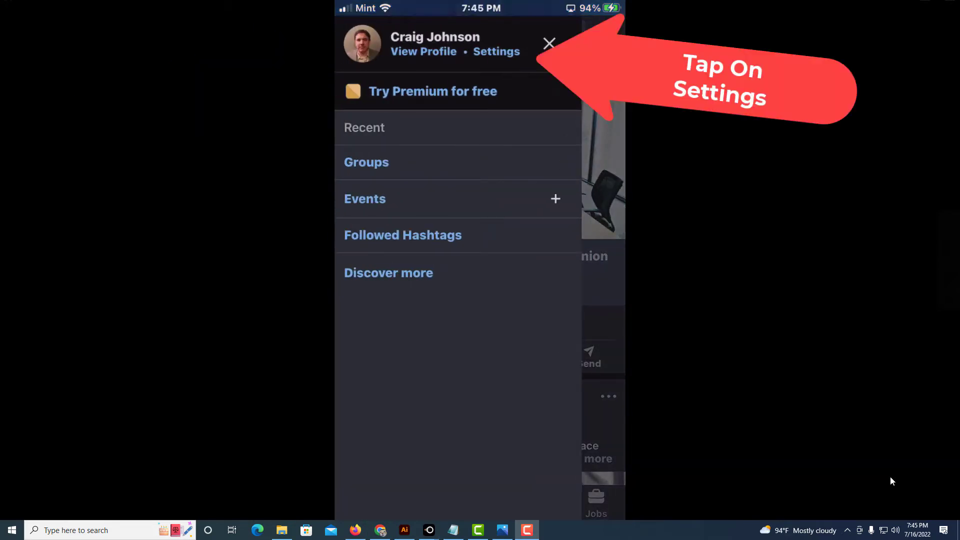
{"action": "left_click", "coordinate": [496, 51]}
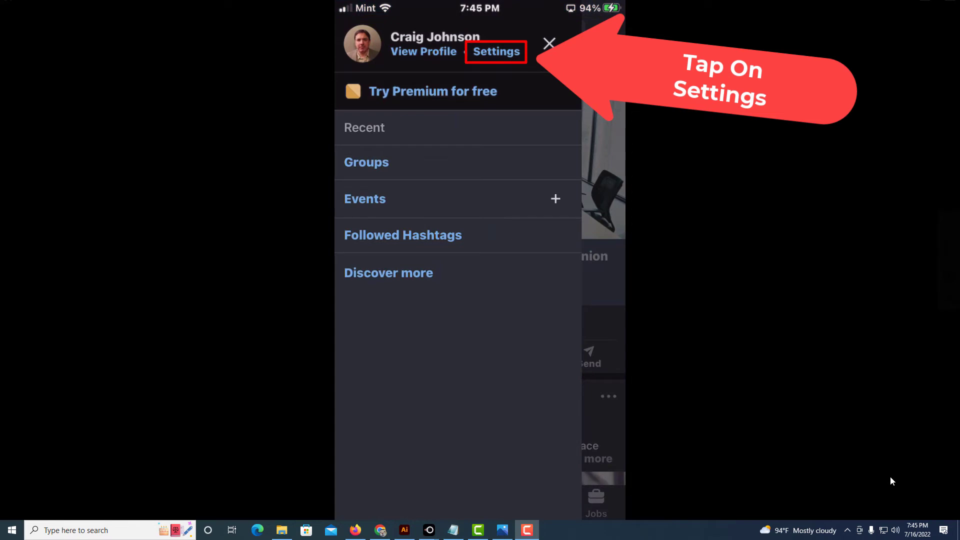
{"action": "left_click", "coordinate": [496, 52]}
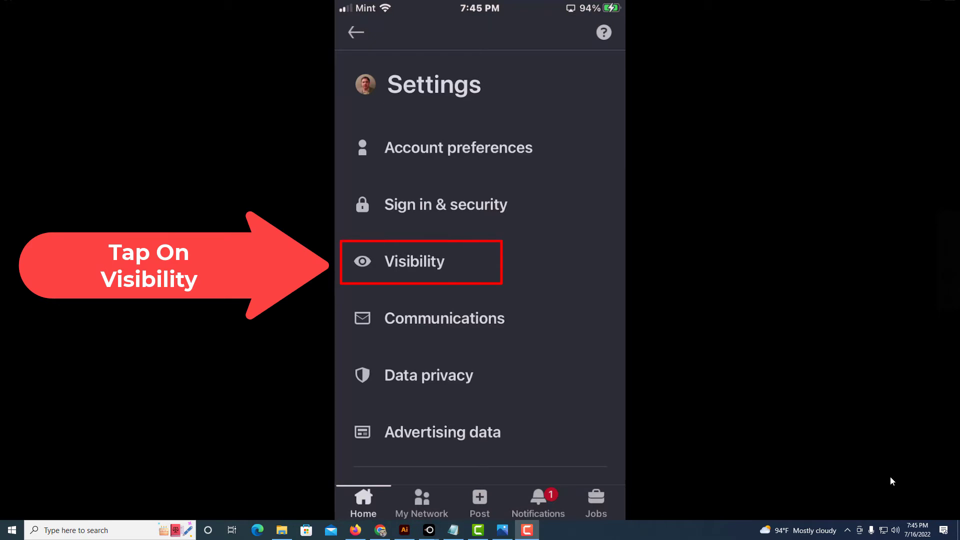
Under Visibility, set Follow visibility to 'Only visible to me'.
{"action": "left_click", "coordinate": [420, 261]}
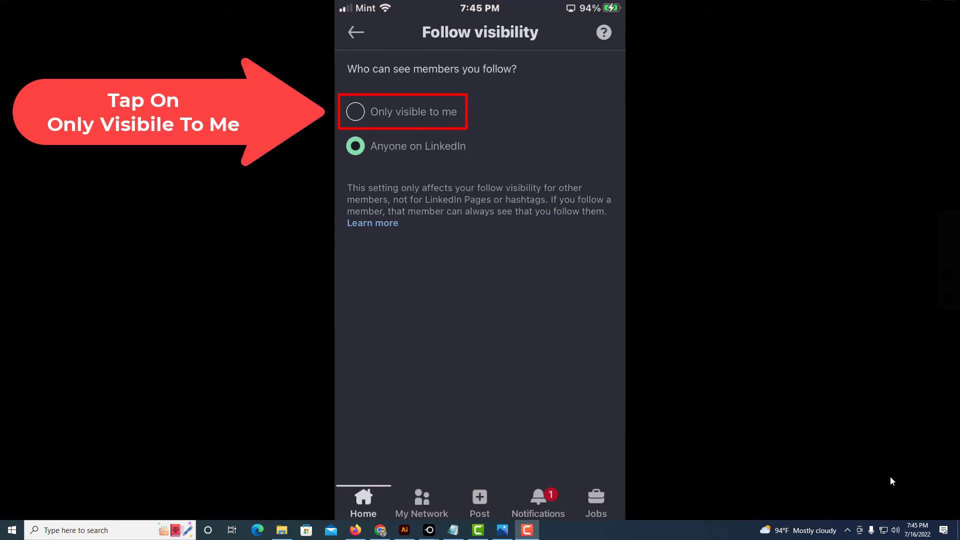
{"action": "left_click", "coordinate": [355, 112]}
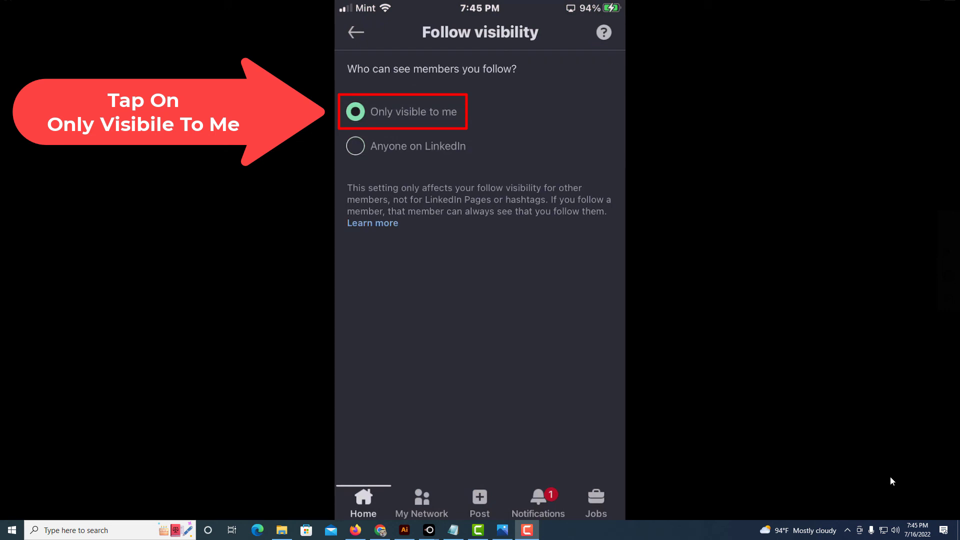